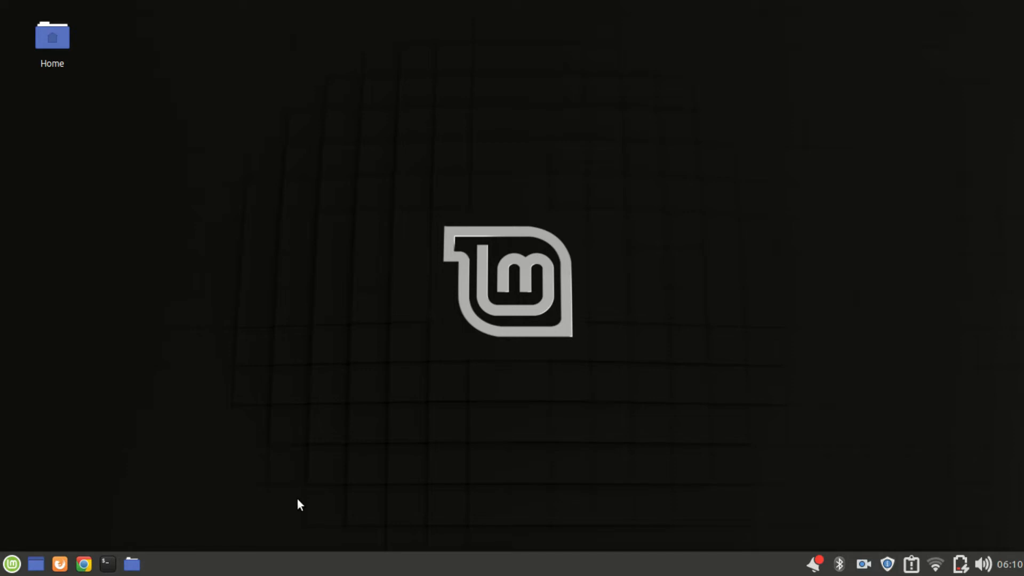
mouse_move(532, 460)
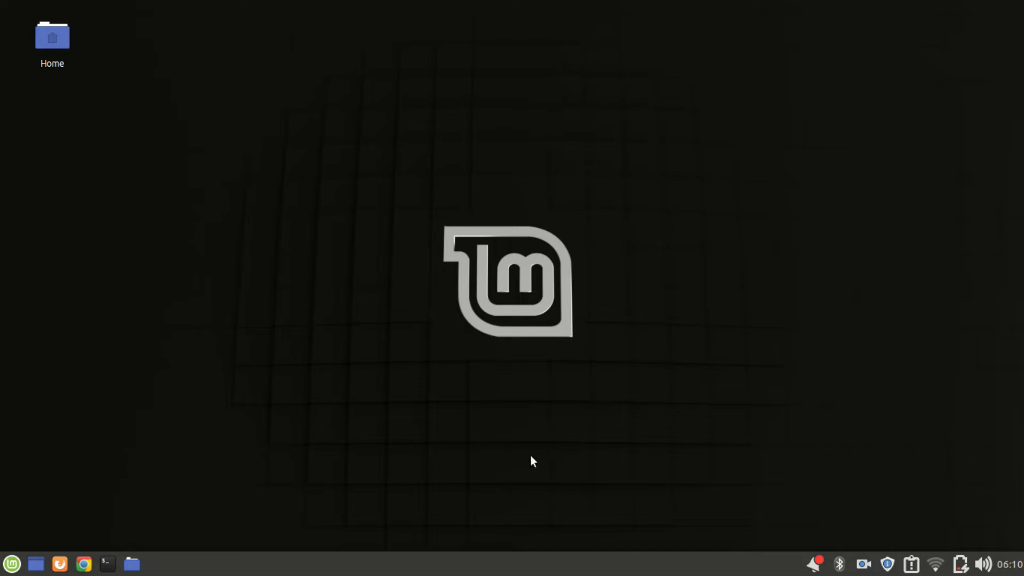
mouse_move(298, 505)
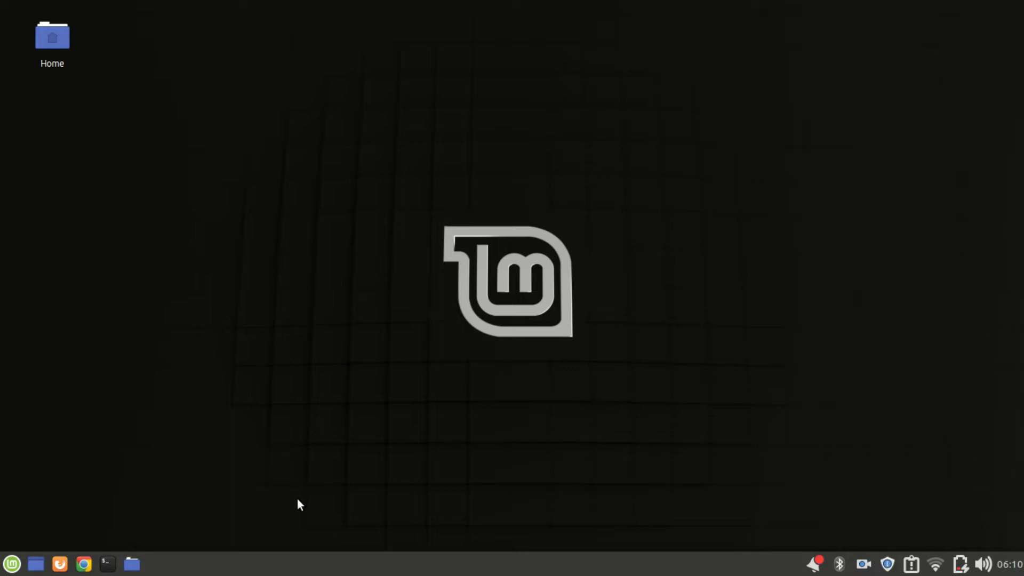
mouse_move(173, 445)
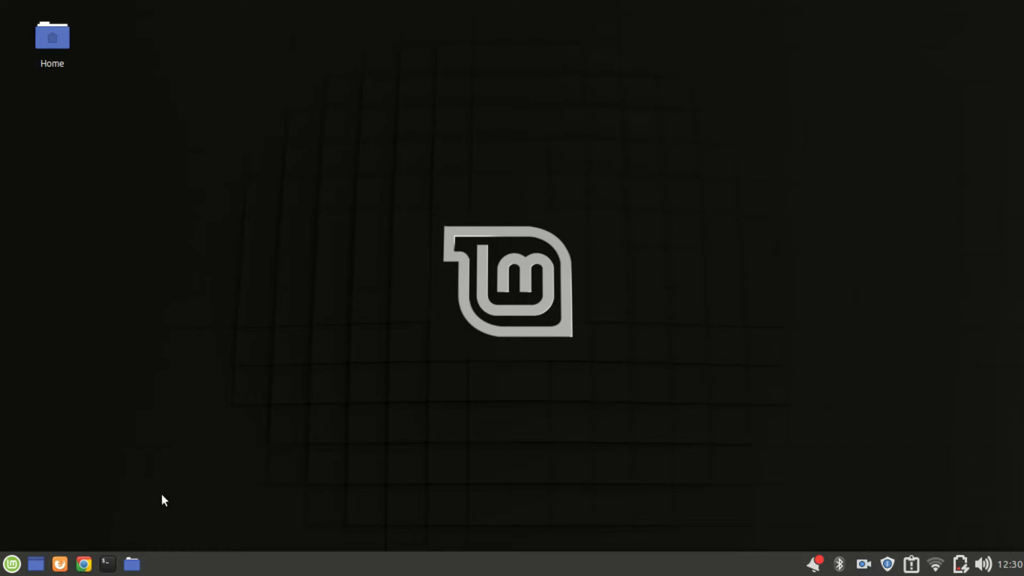
- Search Google for 'openshot video editor' and land on the openshot.org home page
click(59, 563)
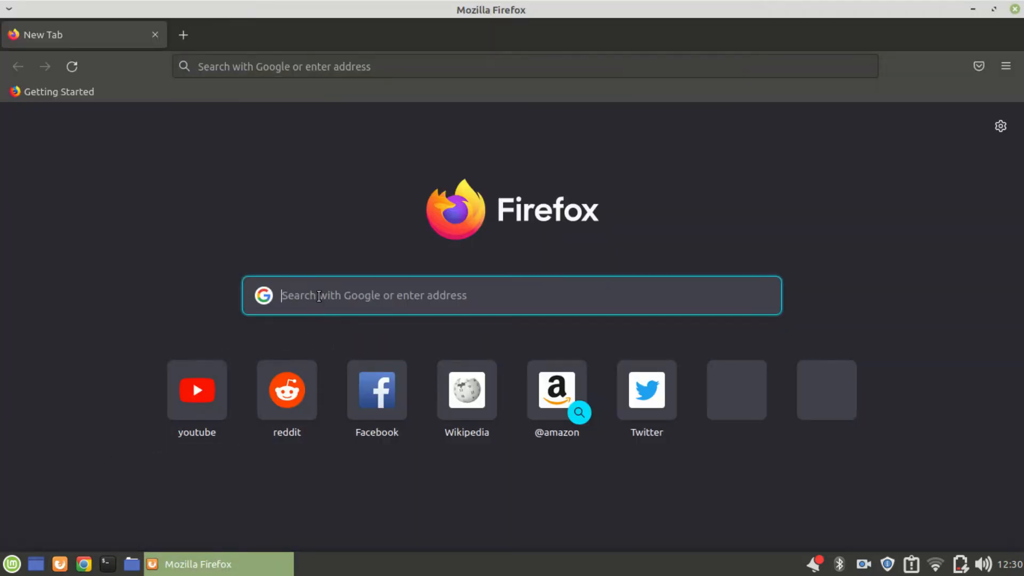
text(open)
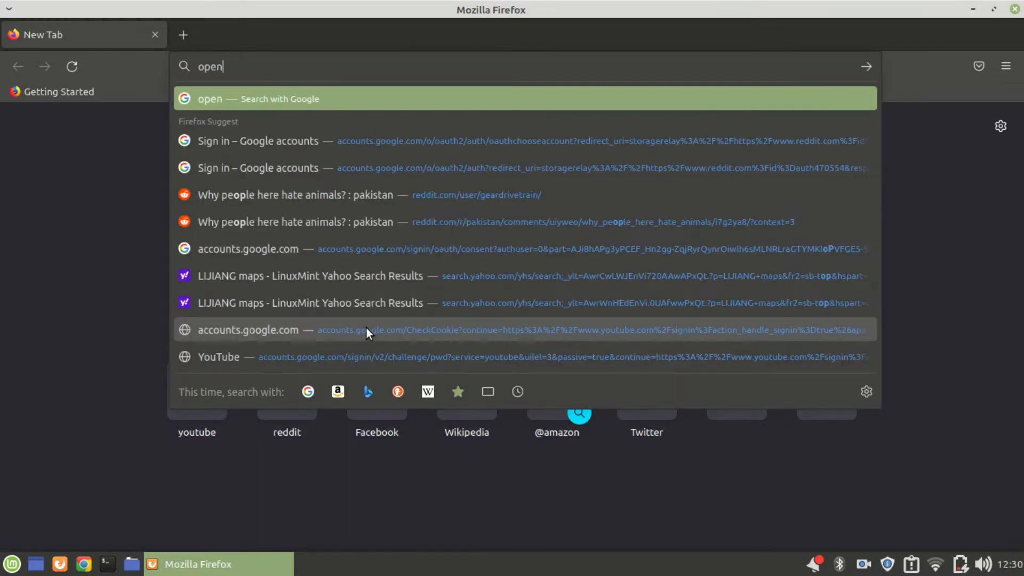
text(shot)
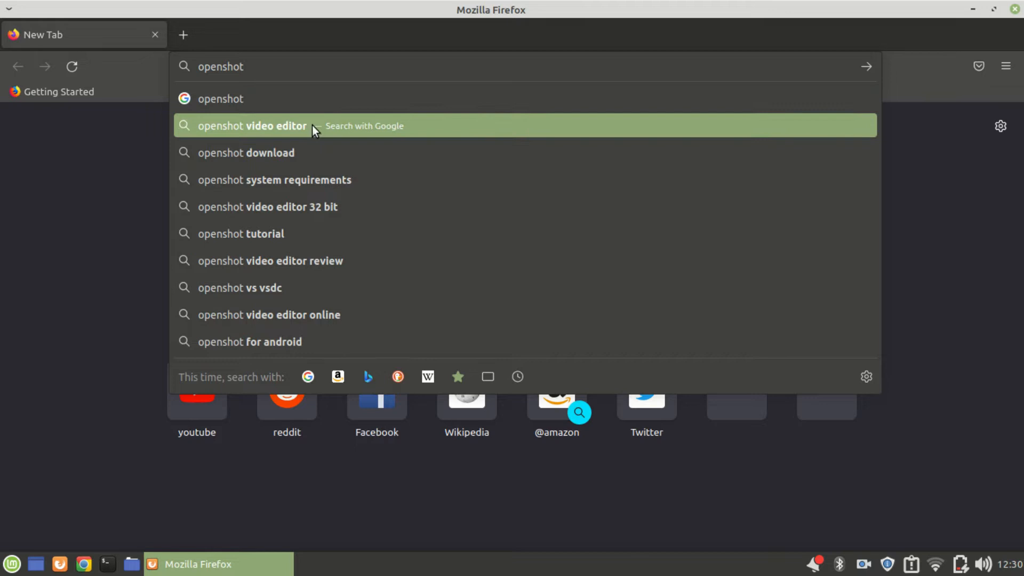
click(251, 126)
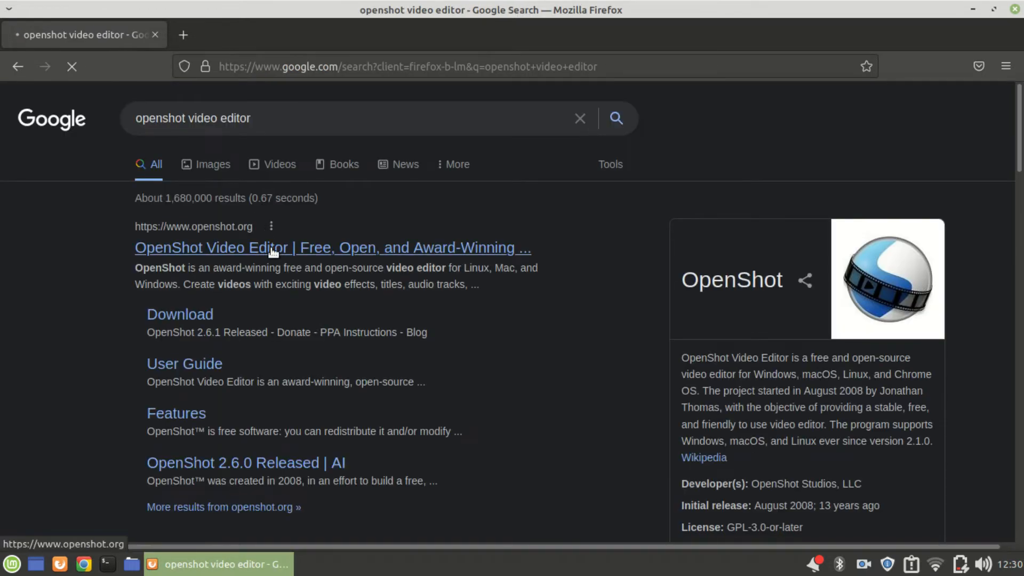
click(332, 248)
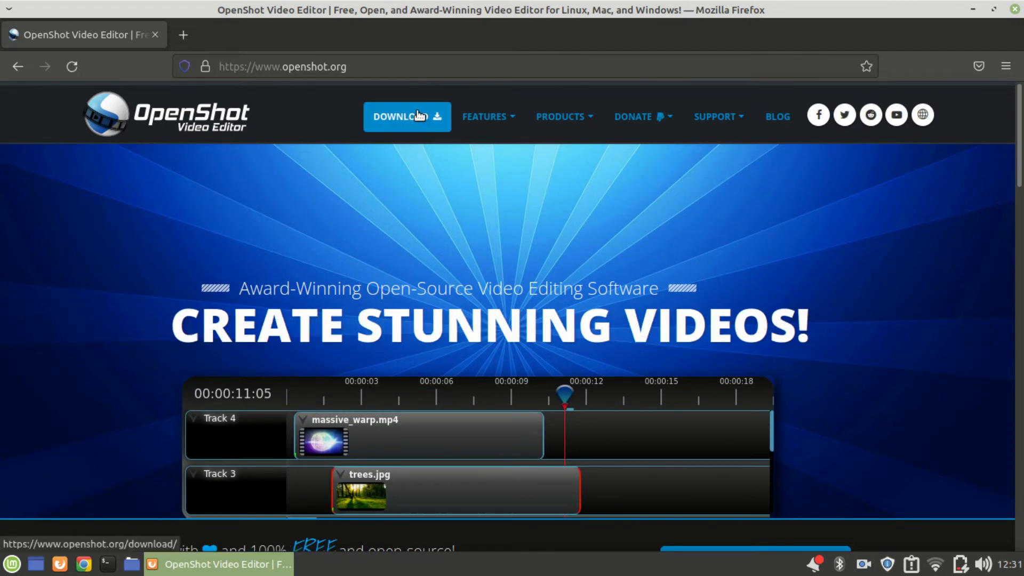
- From Linux Downloads, start the v2.6.1 64-bit AppImage download and watch its progress
click(401, 117)
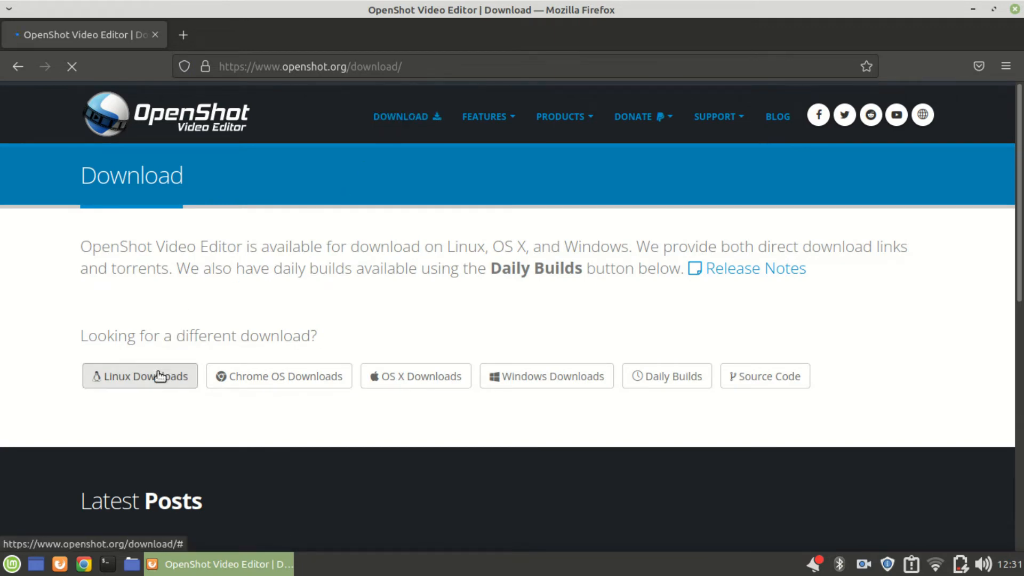
click(139, 376)
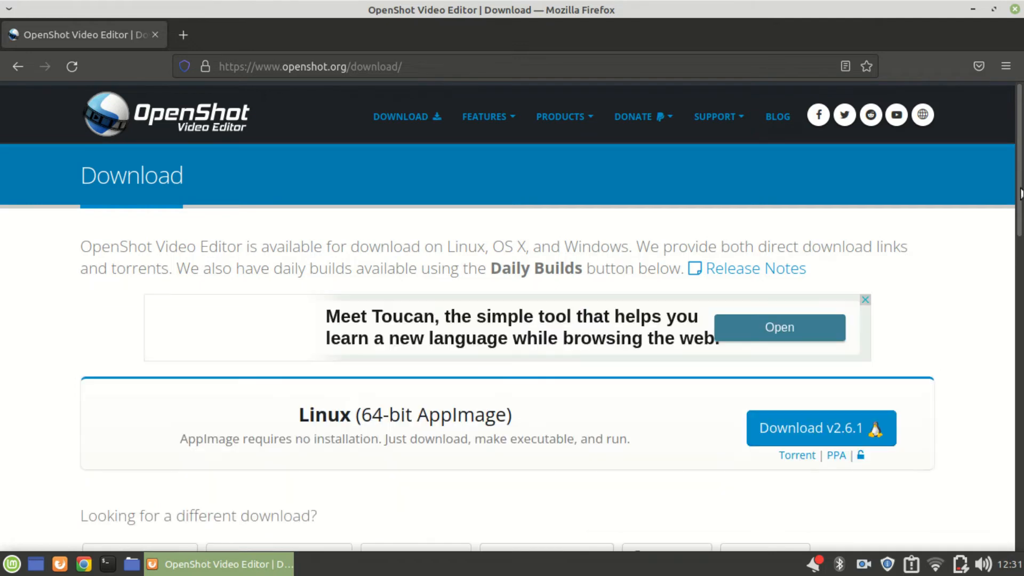
scroll(down, 3)
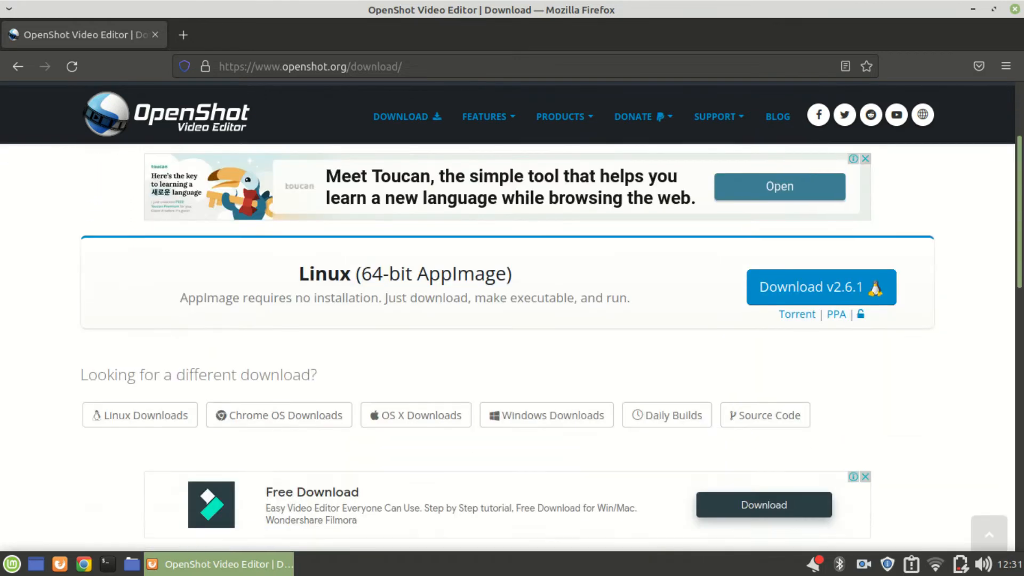
scroll(down, 3)
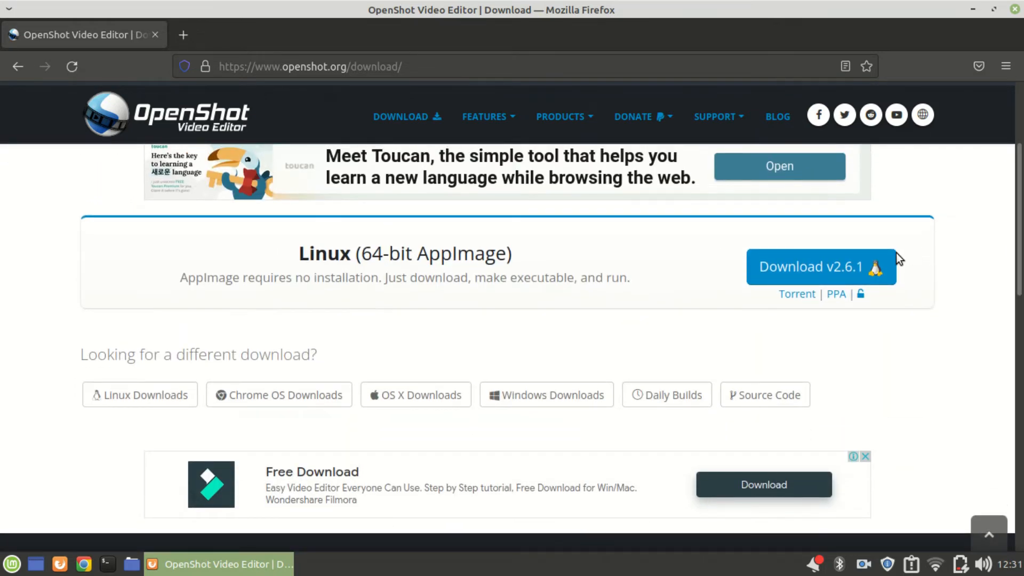
click(822, 267)
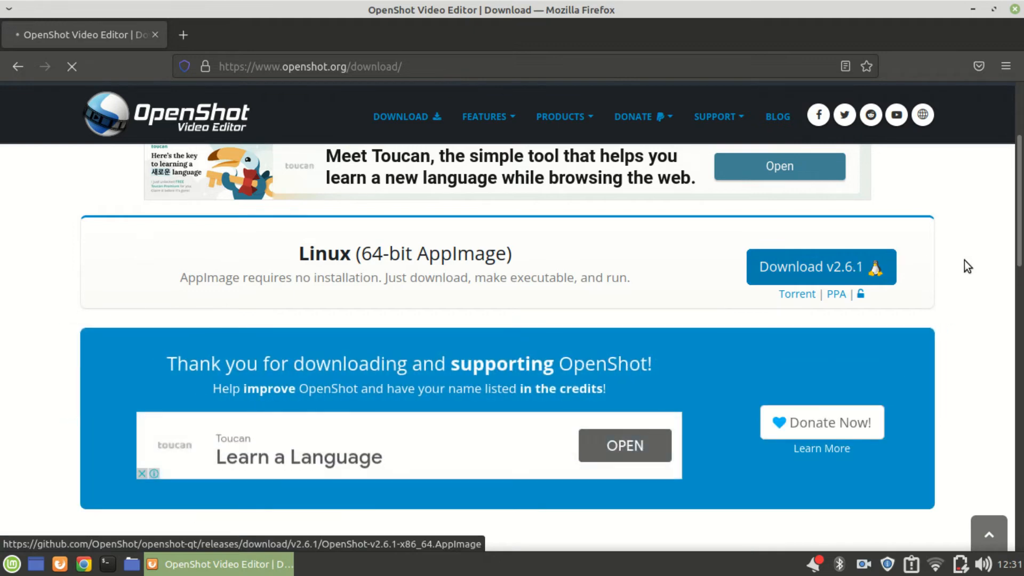
click(821, 266)
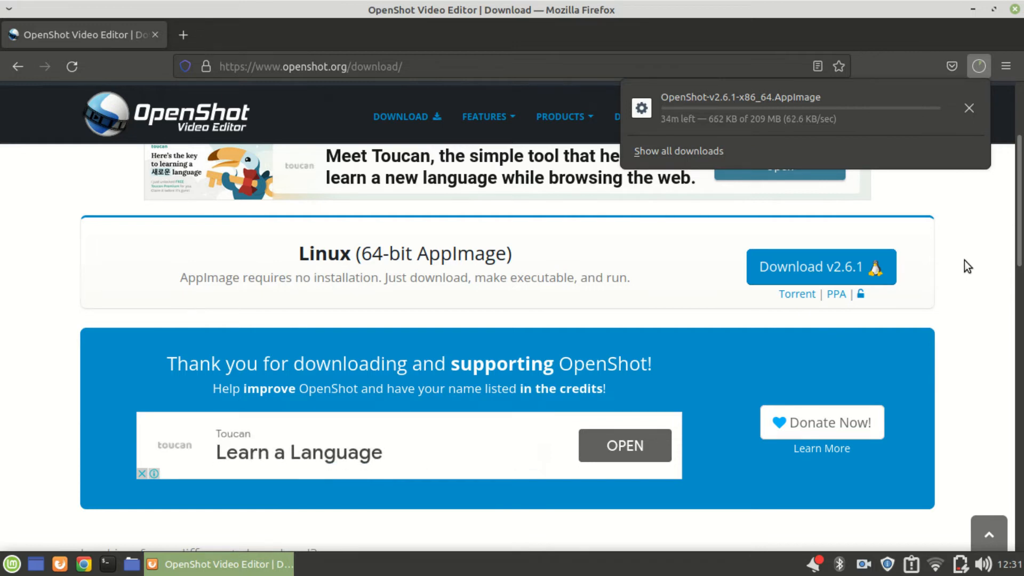
mouse_move(913, 328)
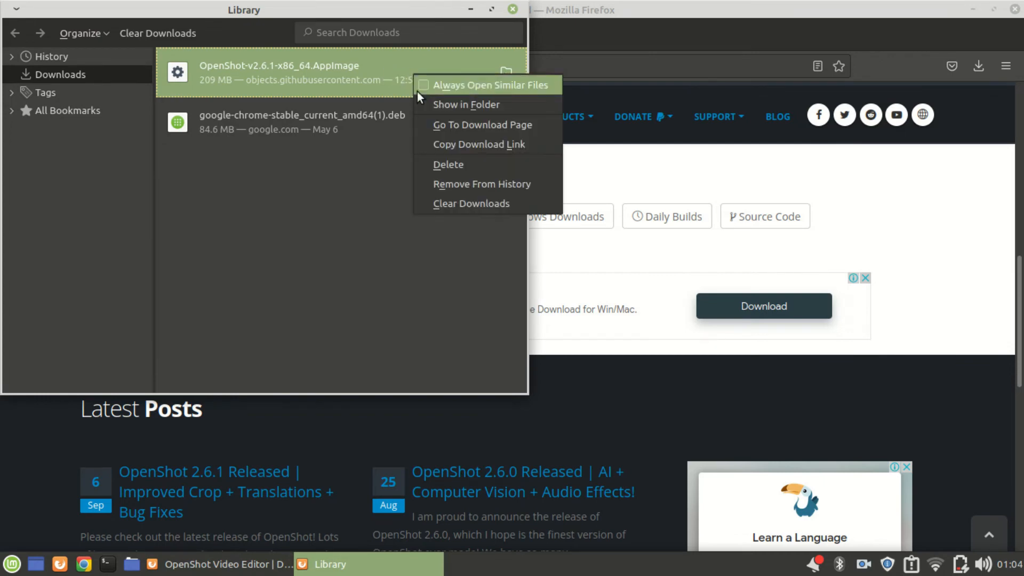
- Show the finished 209 MB OpenShot AppImage in its Downloads folder
click(466, 104)
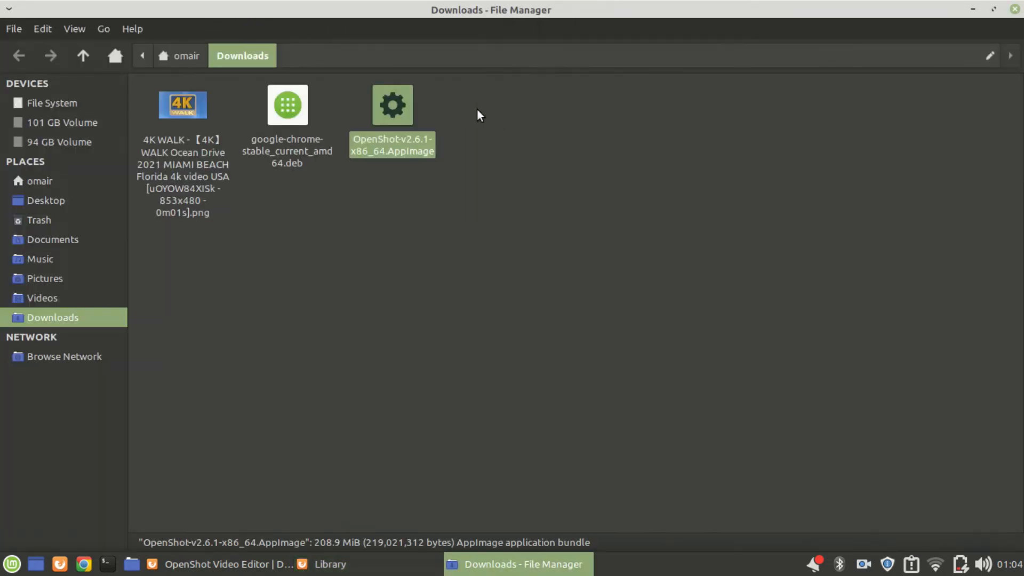
- In the AppImage's Permissions properties, allow it to run as a program
right_click(392, 105)
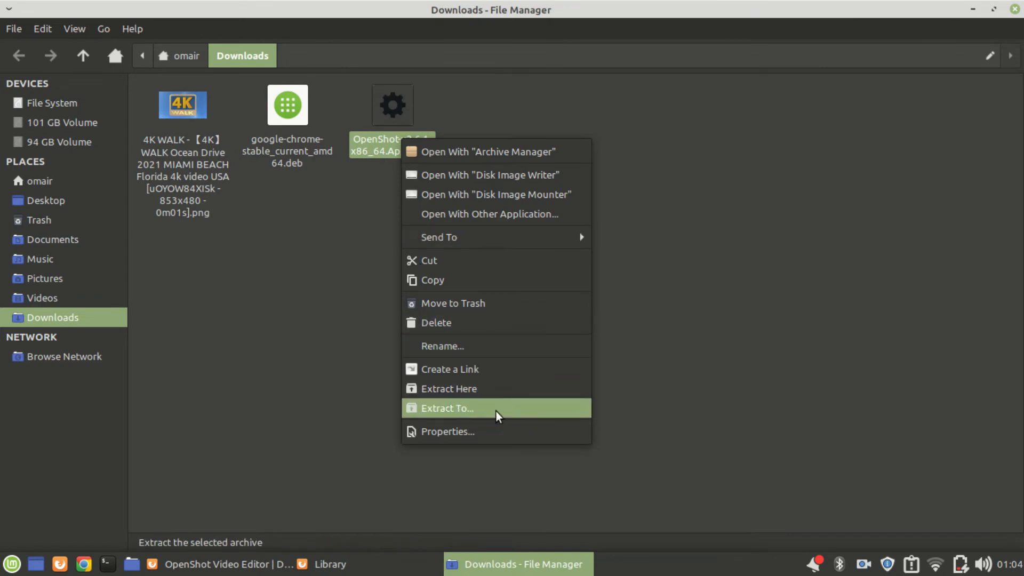
click(447, 431)
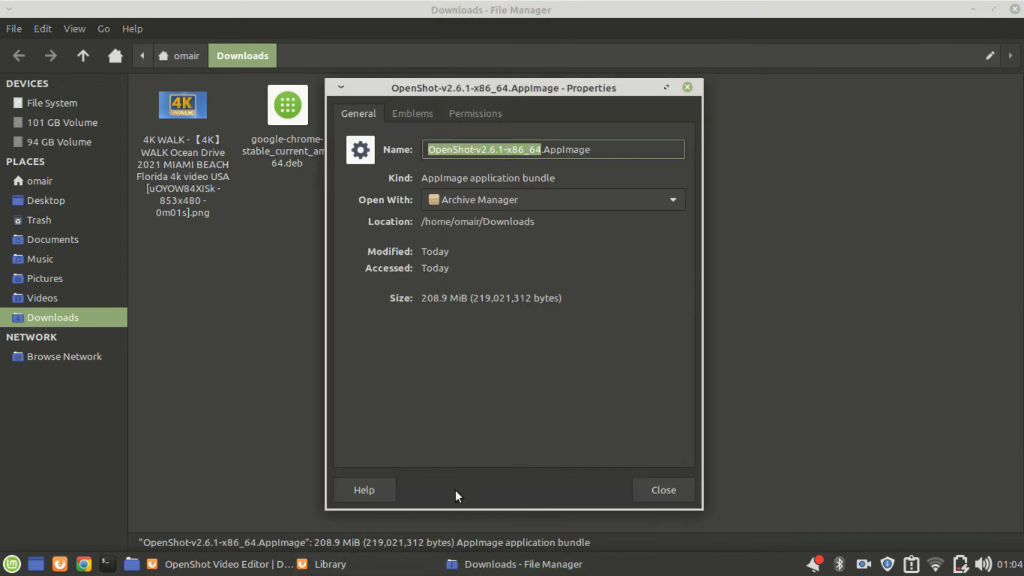
click(476, 113)
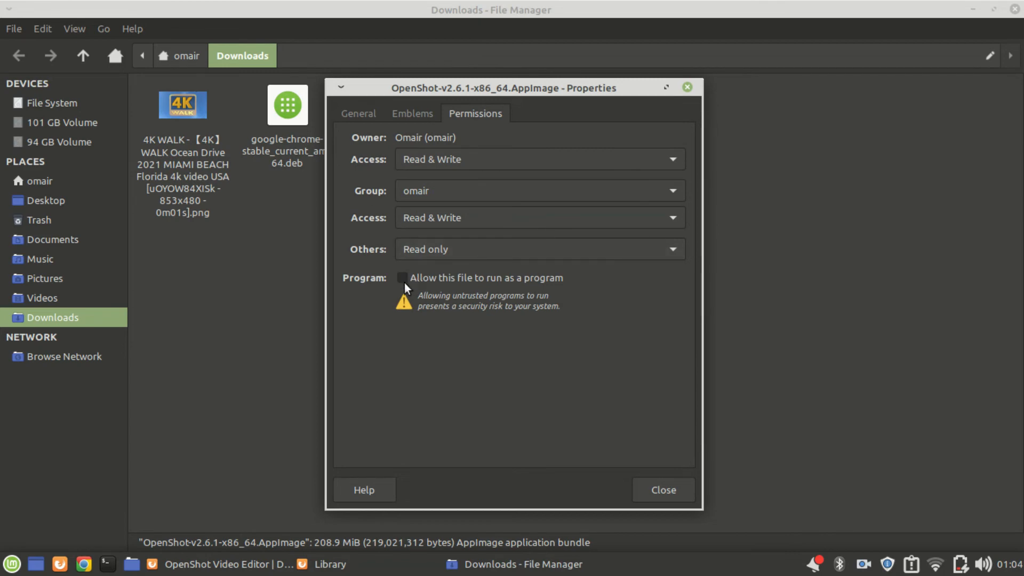
click(402, 277)
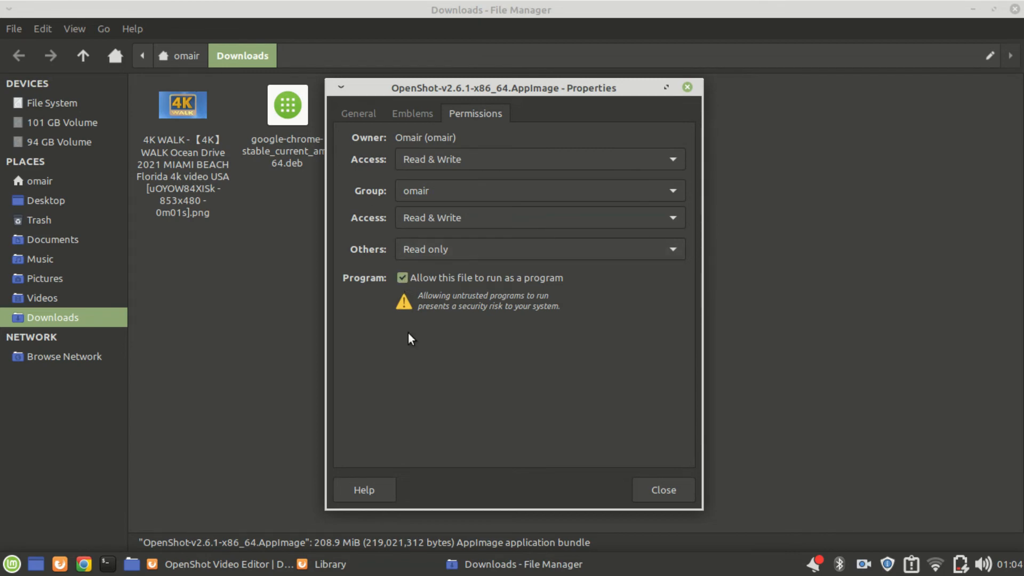
click(662, 489)
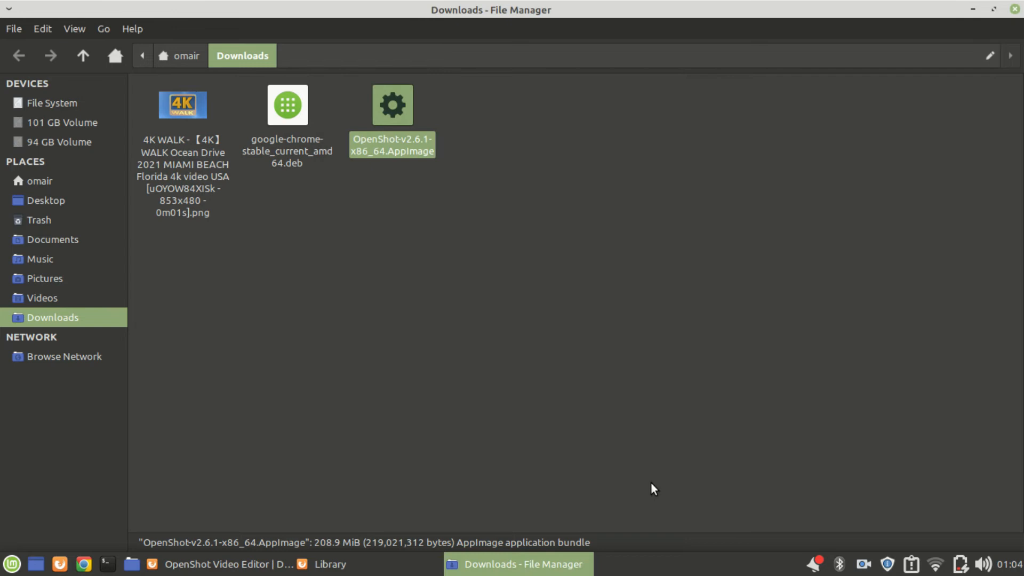
mouse_move(405, 137)
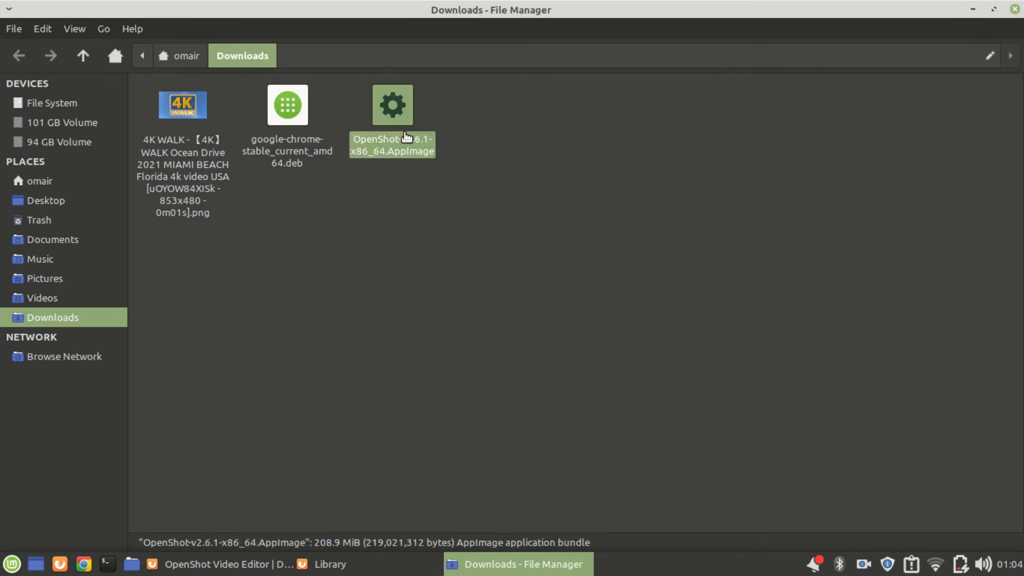
- Run OpenShot-v2.6.1-x86_64.AppImage, accept the desktop file, and reach the welcome tutorial
double_click(392, 105)
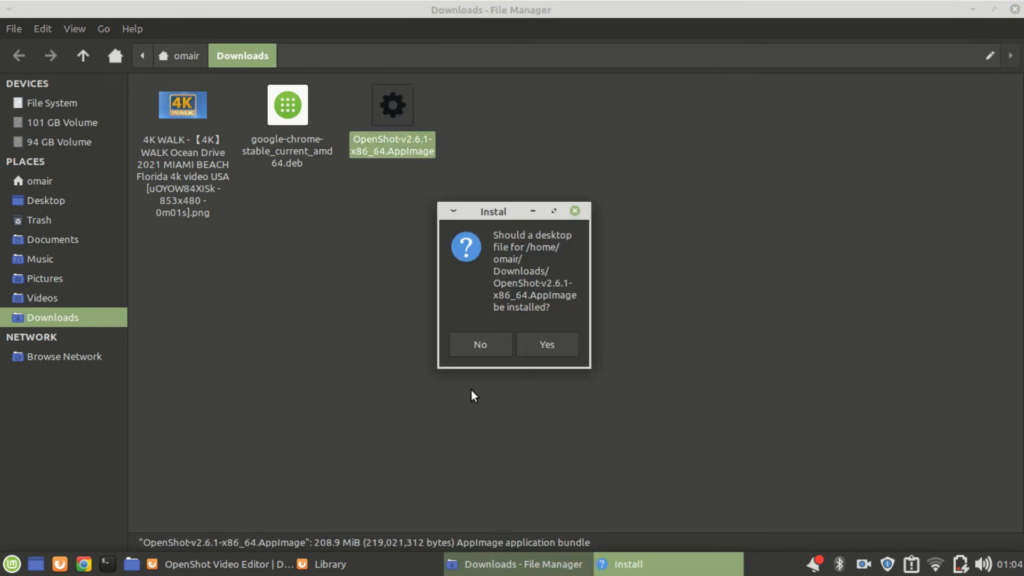
mouse_move(478, 413)
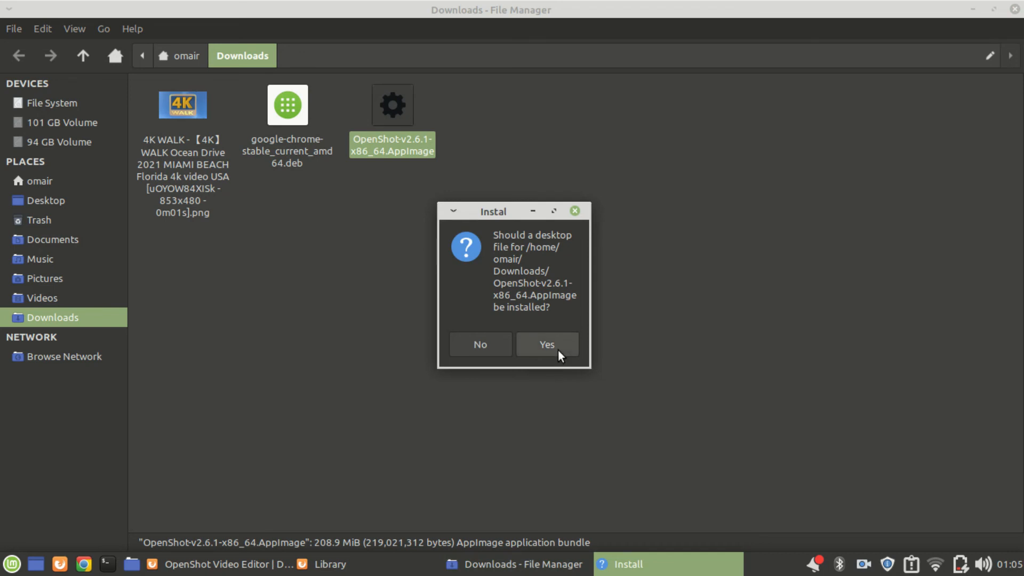
click(546, 345)
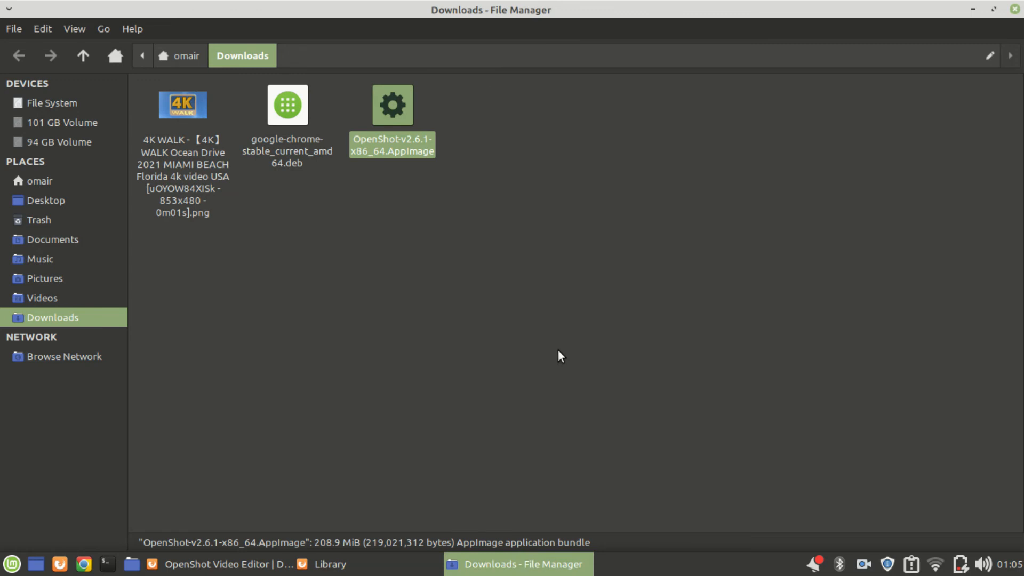
mouse_move(550, 394)
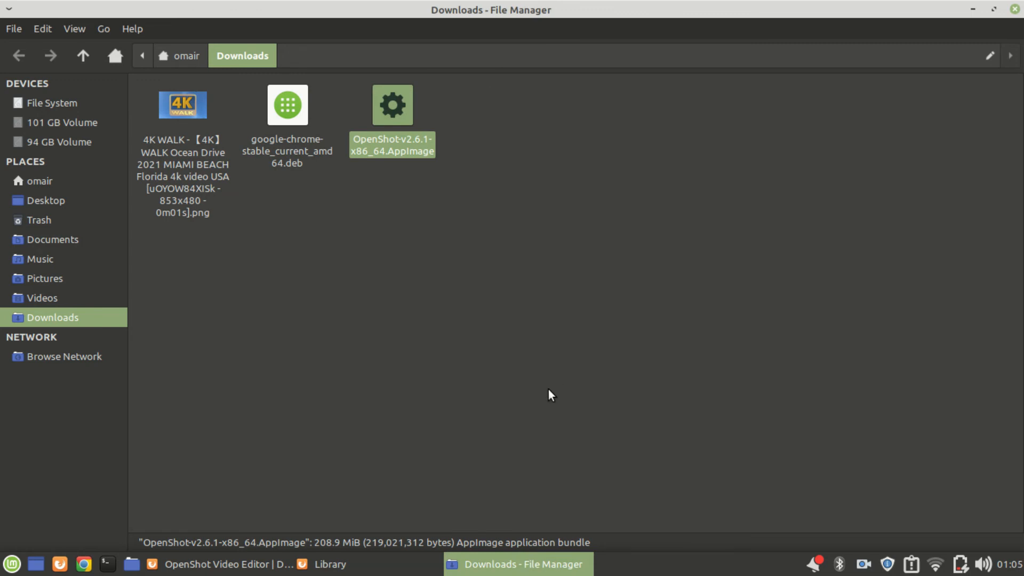
mouse_move(555, 438)
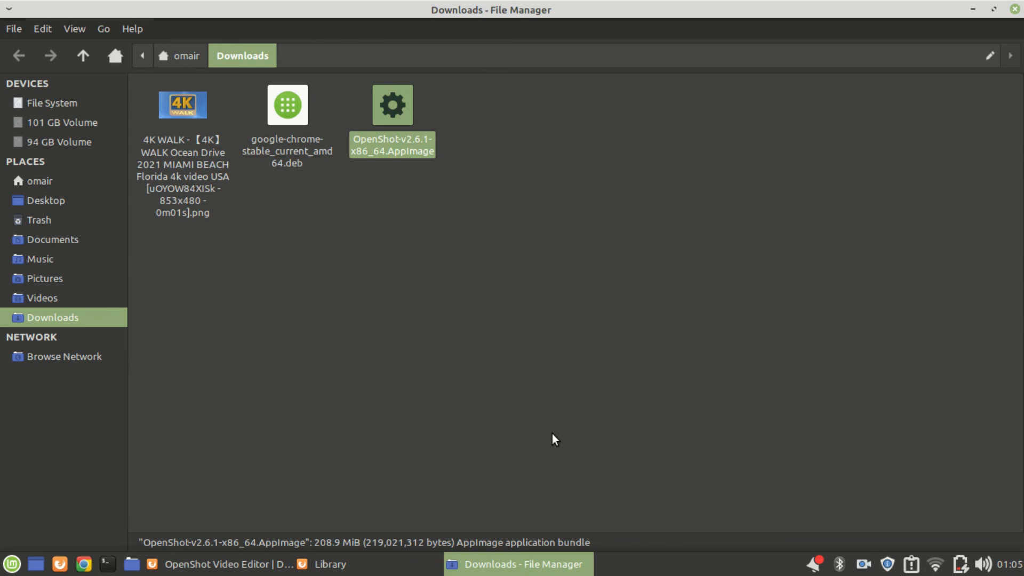
double_click(391, 104)
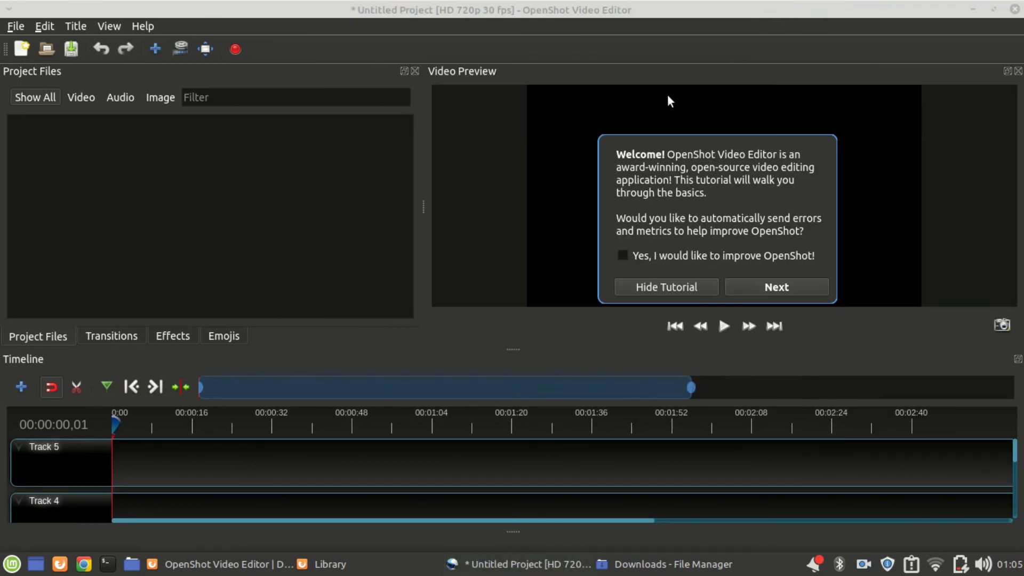
mouse_move(516, 262)
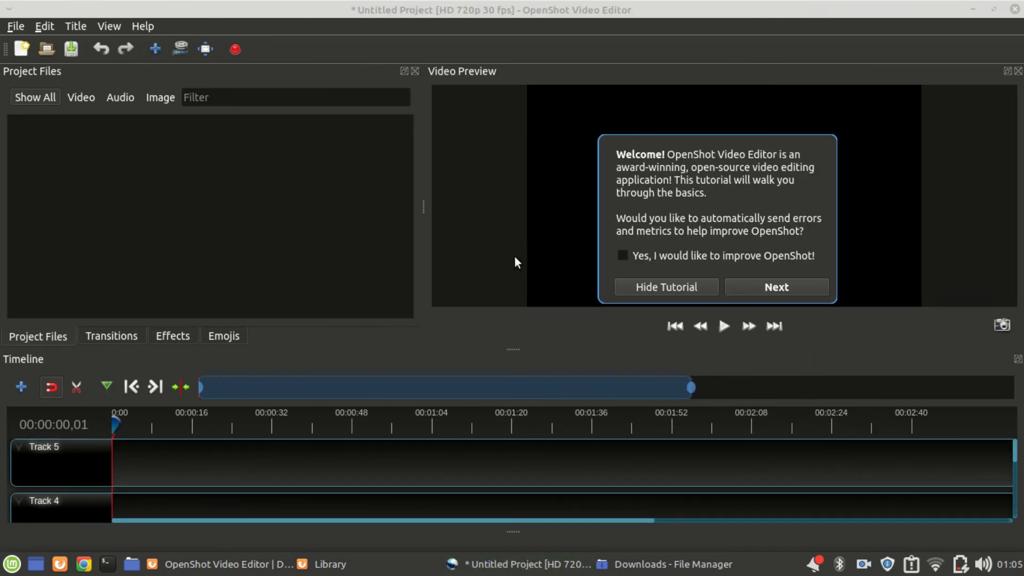